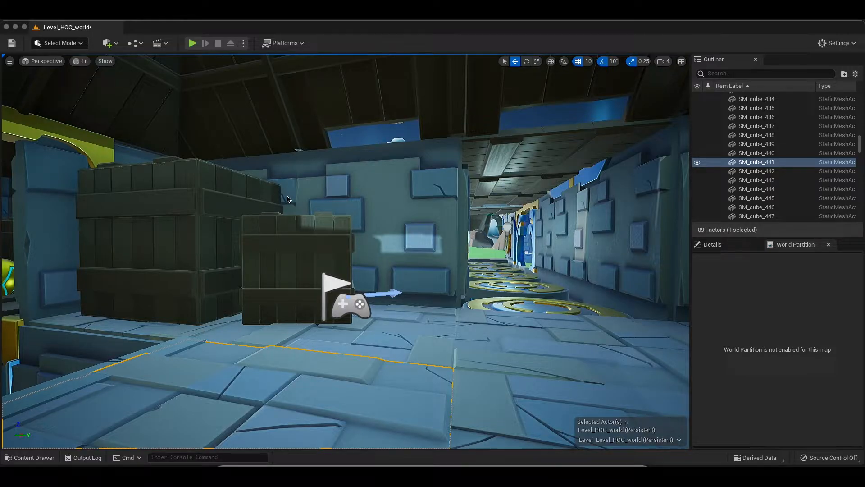
mouse_move(301, 193)
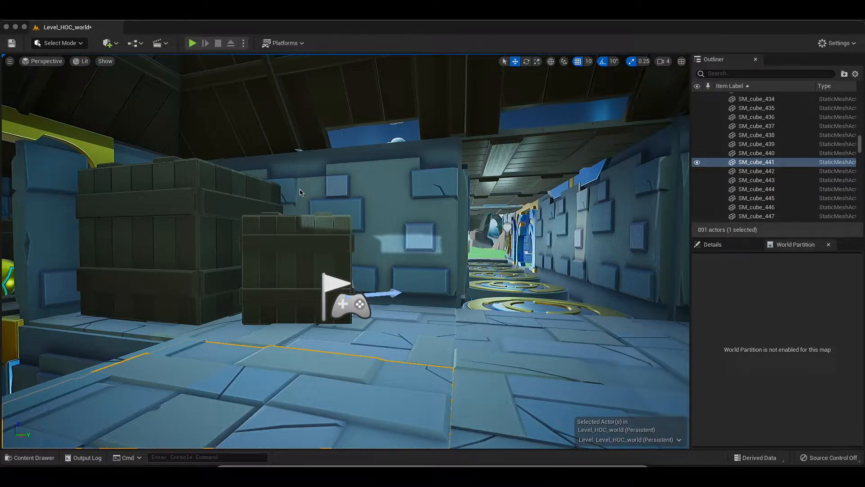
mouse_move(204, 338)
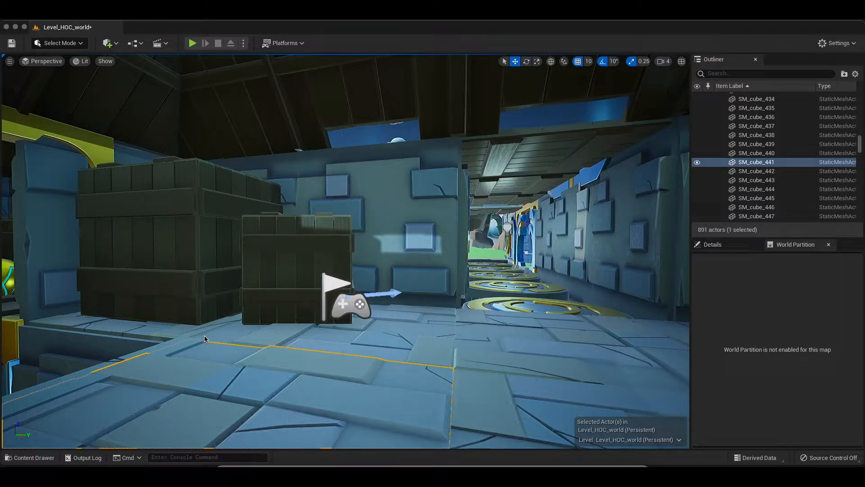
mouse_move(47, 456)
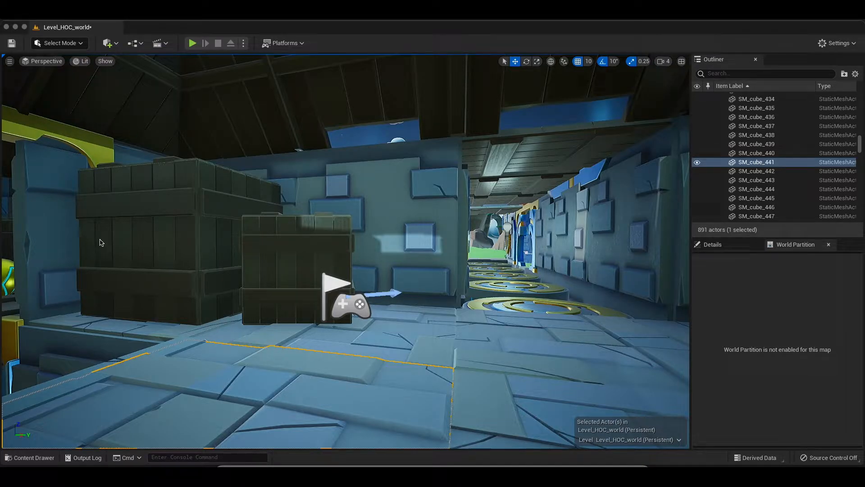
mouse_move(53, 458)
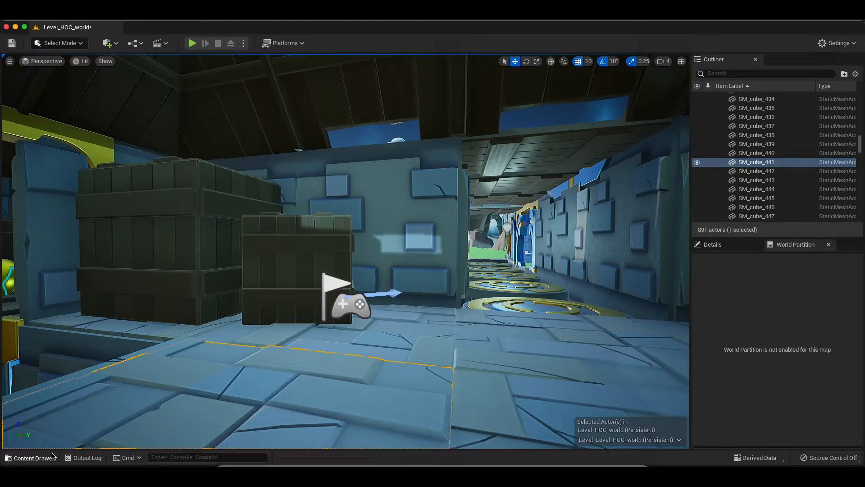
Glance at the project's audio assets, then open the Level Blueprint's Event Graph
left_click(32, 457)
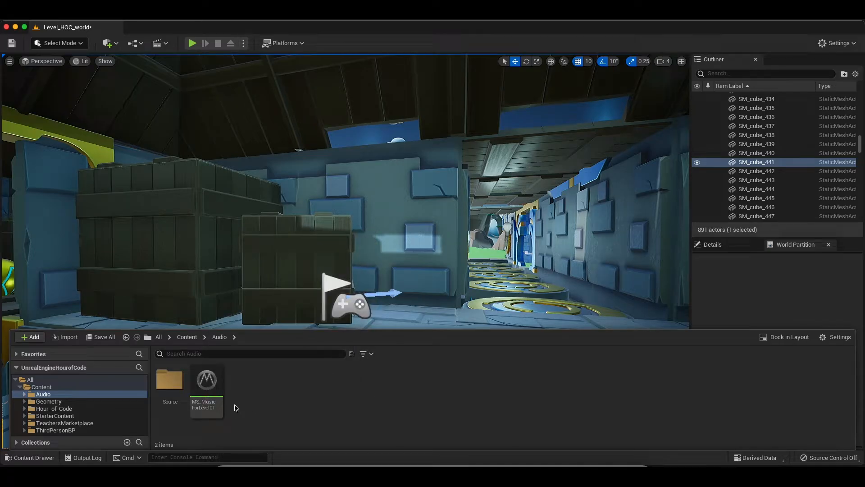
mouse_move(296, 423)
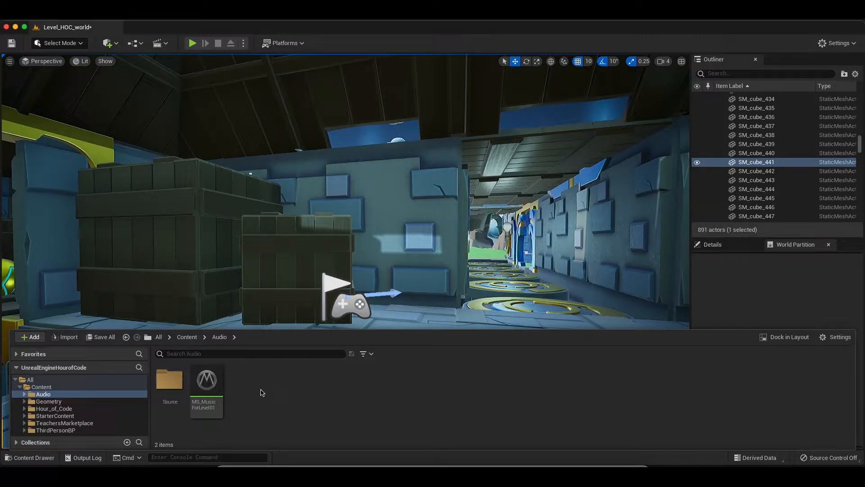
mouse_move(132, 427)
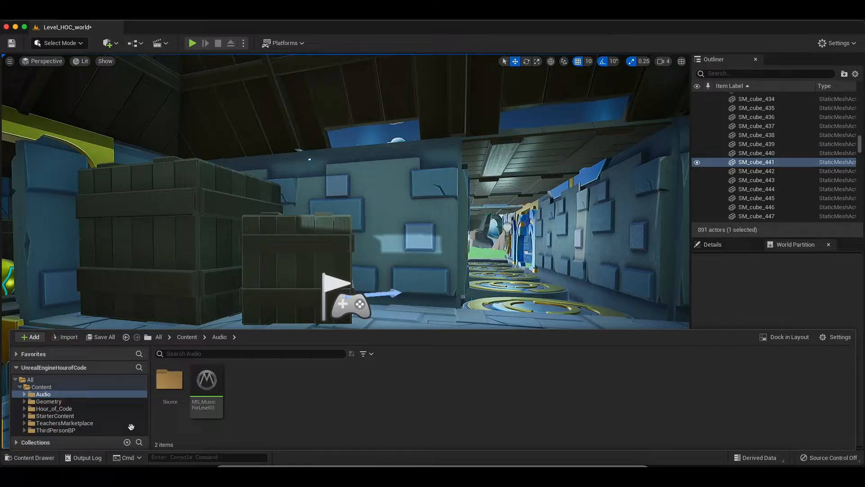
left_click(206, 380)
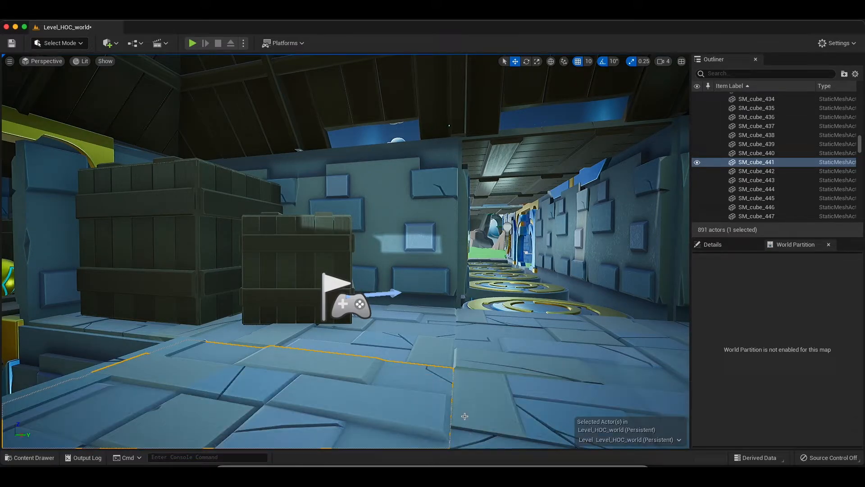
left_click(158, 44)
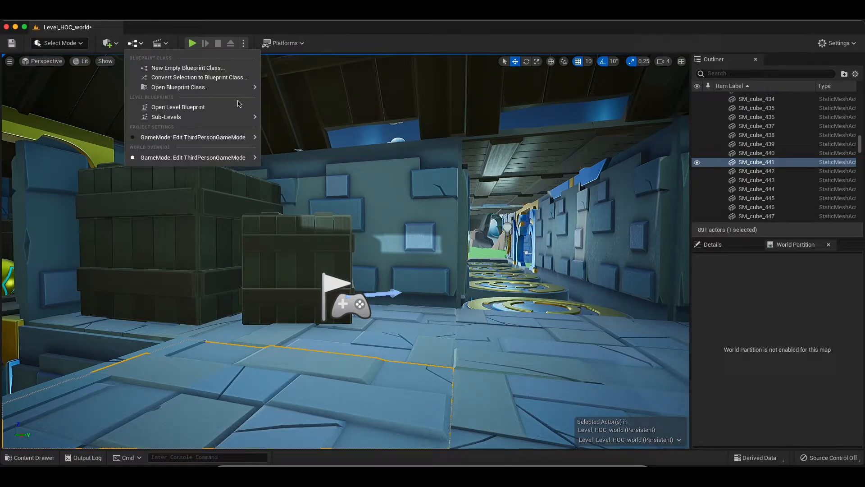
left_click(178, 107)
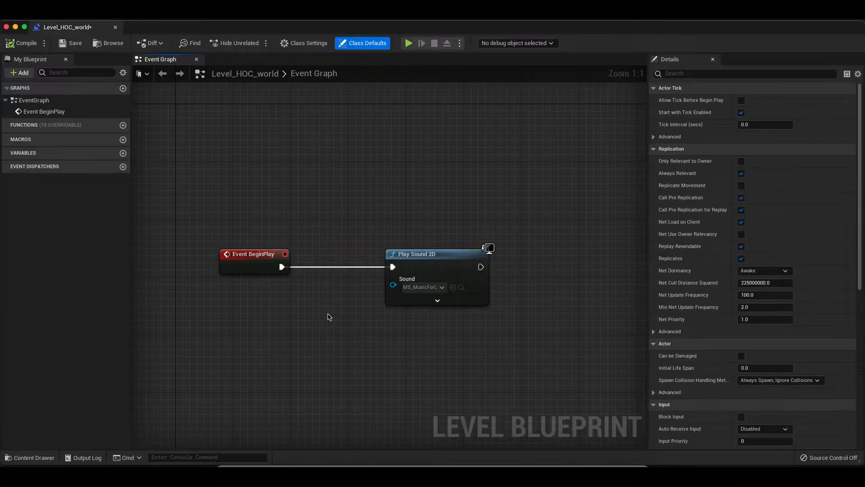
scroll("down", 3)
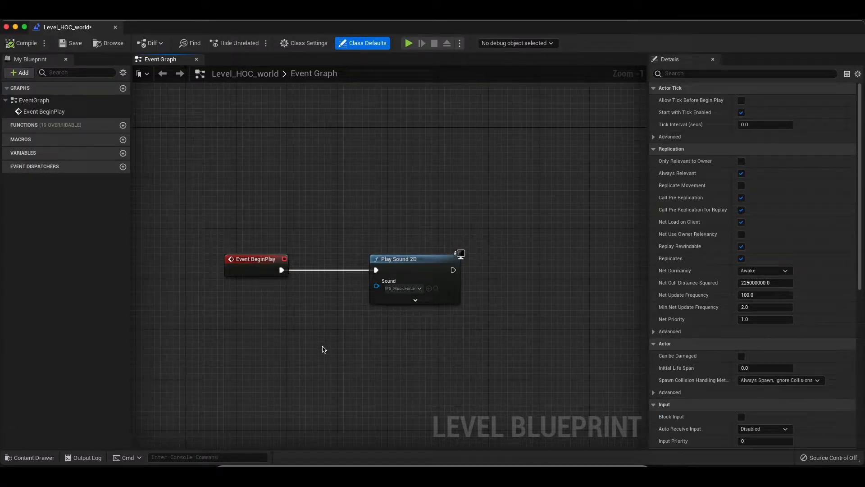
mouse_move(421, 259)
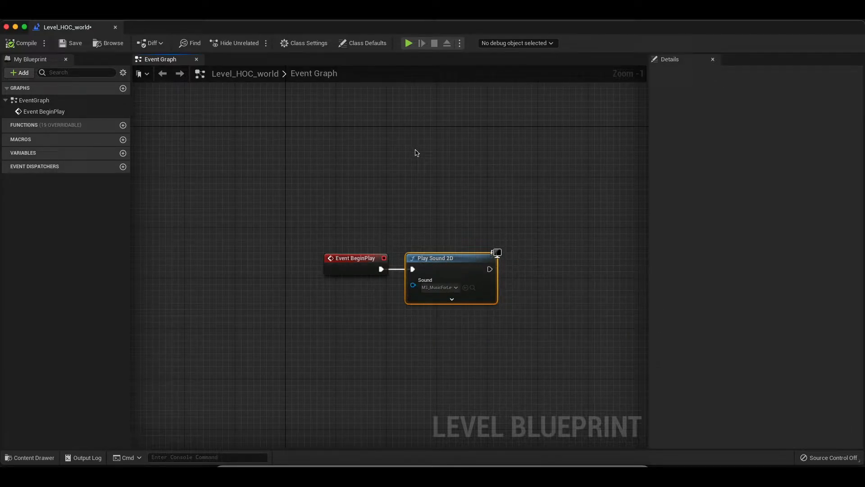
mouse_move(365, 257)
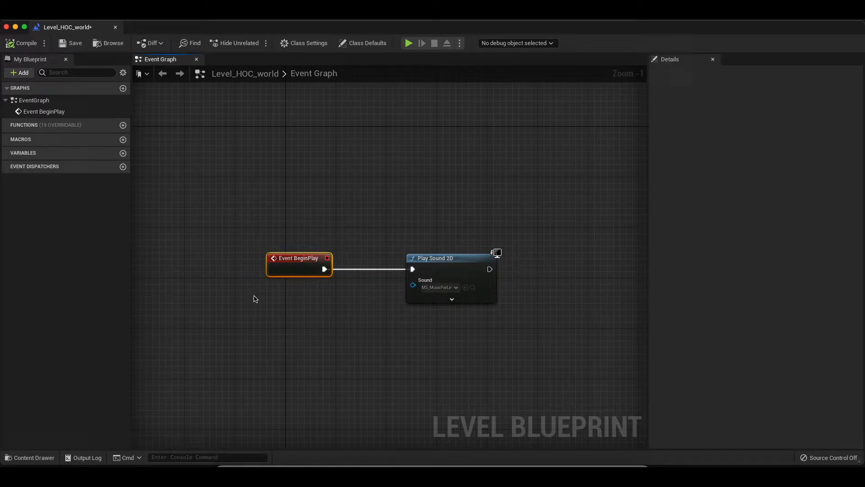
mouse_move(313, 303)
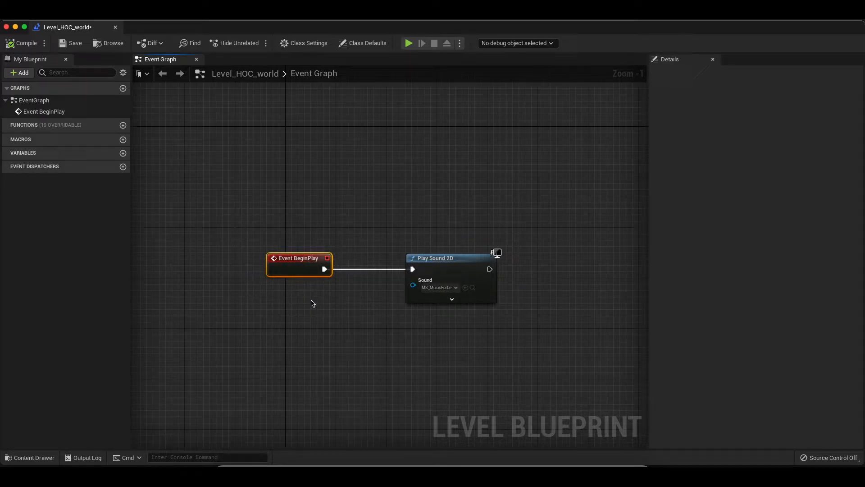
mouse_move(324, 269)
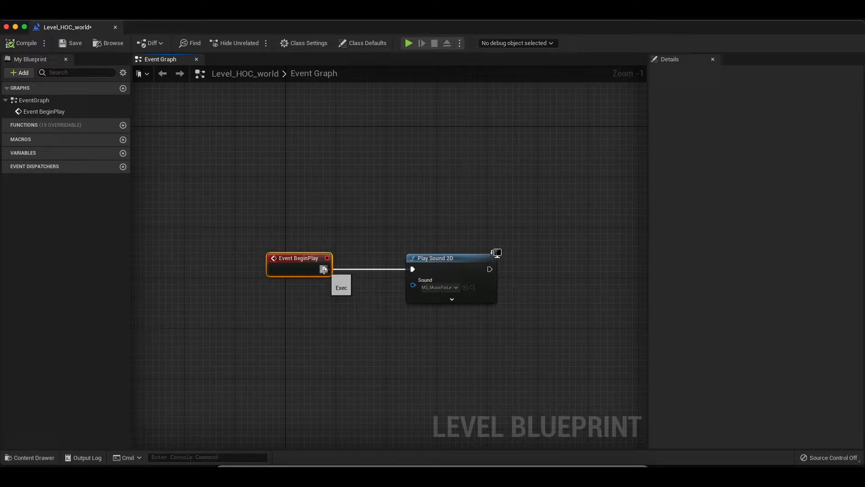
left_click(450, 258)
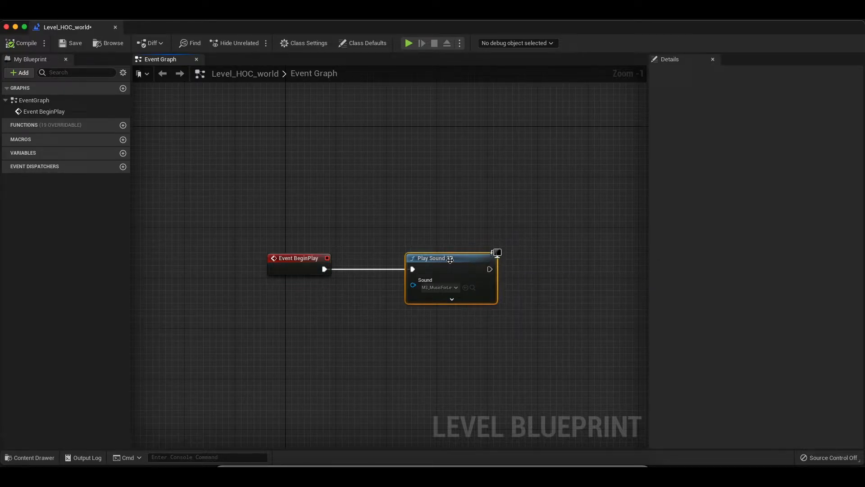
mouse_move(449, 257)
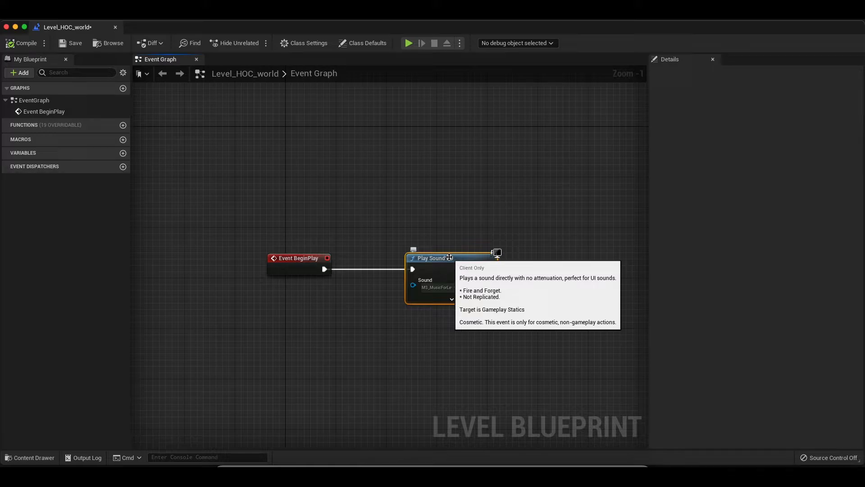
mouse_move(478, 242)
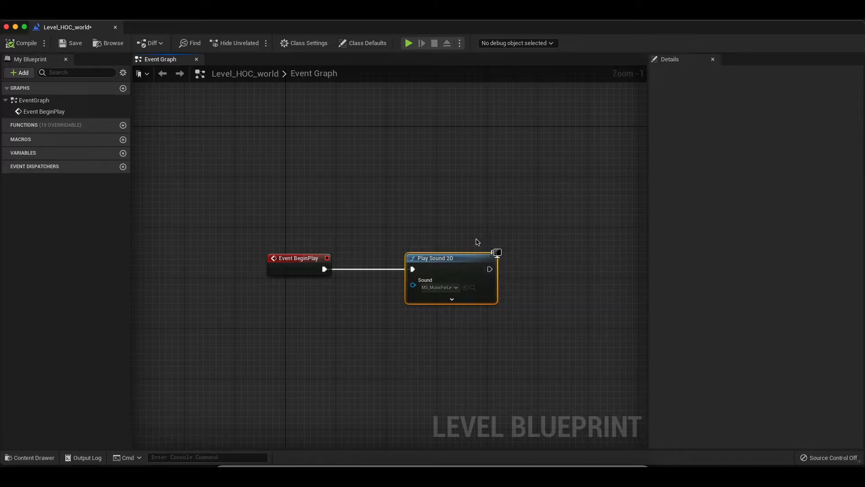
mouse_move(449, 292)
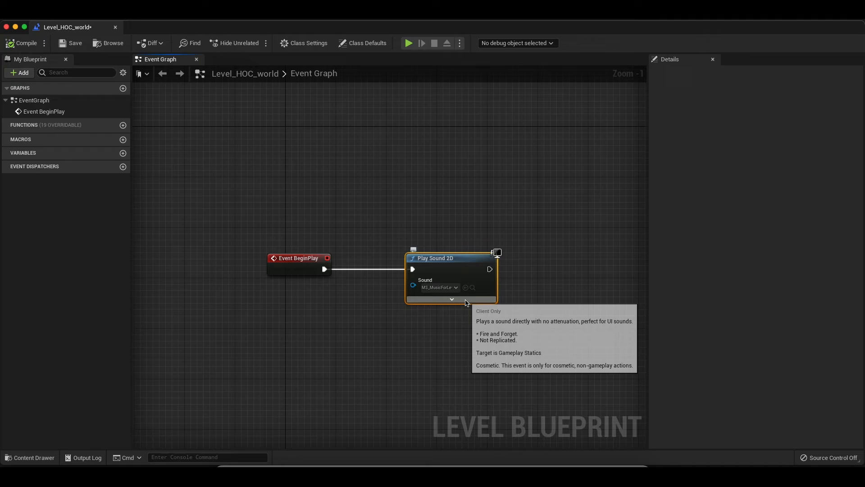
Show all Play Sound 2D inputs and search its Sound asset list for 'MS'
left_click(452, 299)
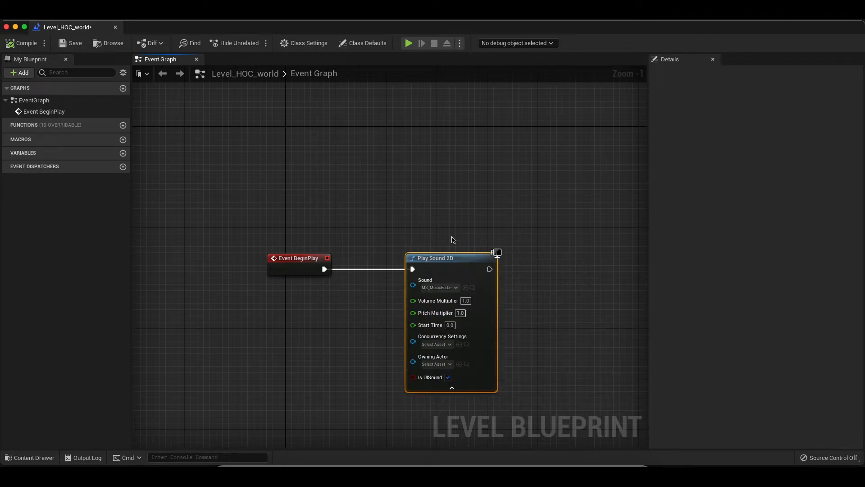
mouse_move(530, 241)
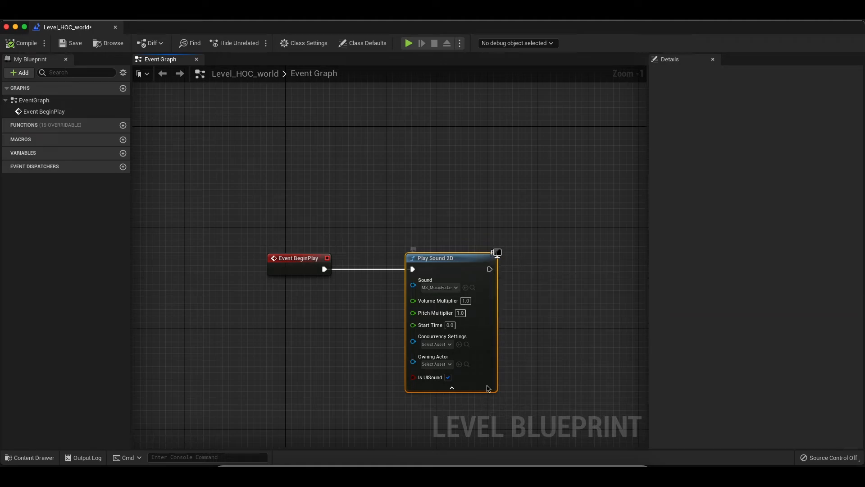
mouse_move(694, 345)
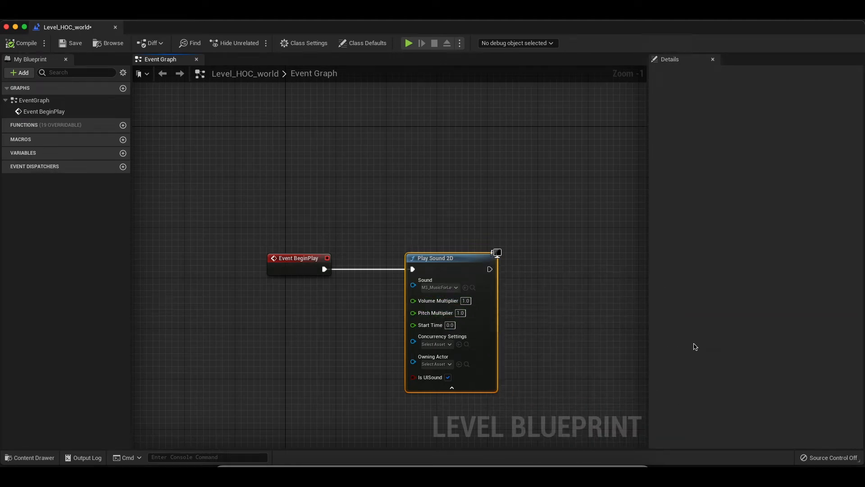
left_click(440, 287)
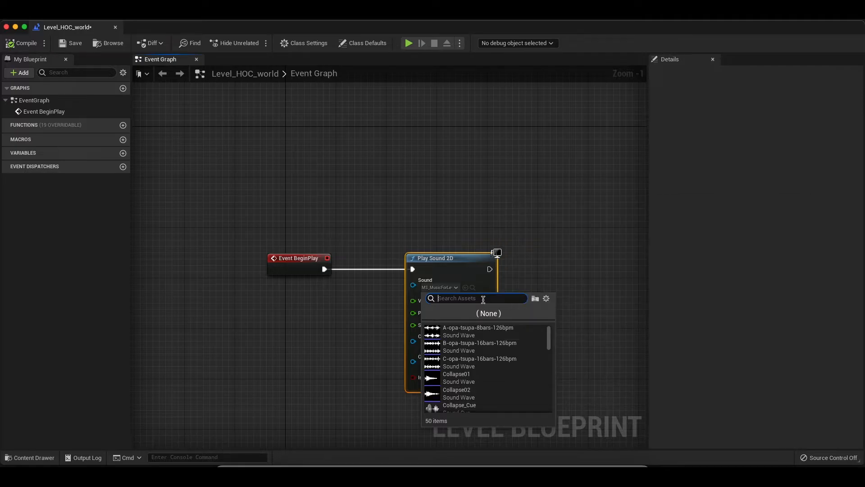
type("MS")
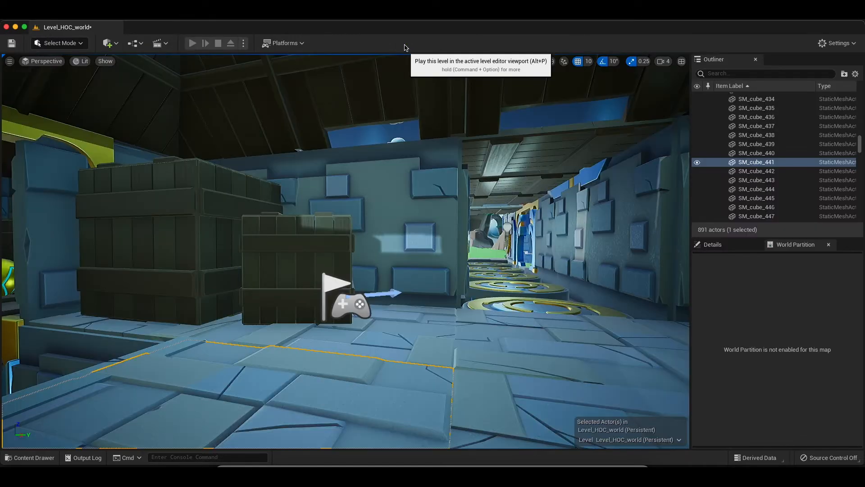
mouse_move(410, 191)
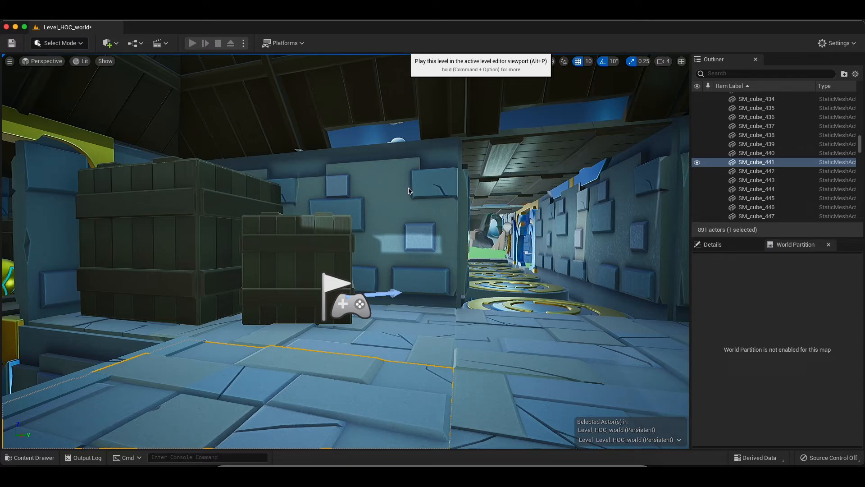
Play-test the level to hear the sound, then stop the session
left_click(193, 43)
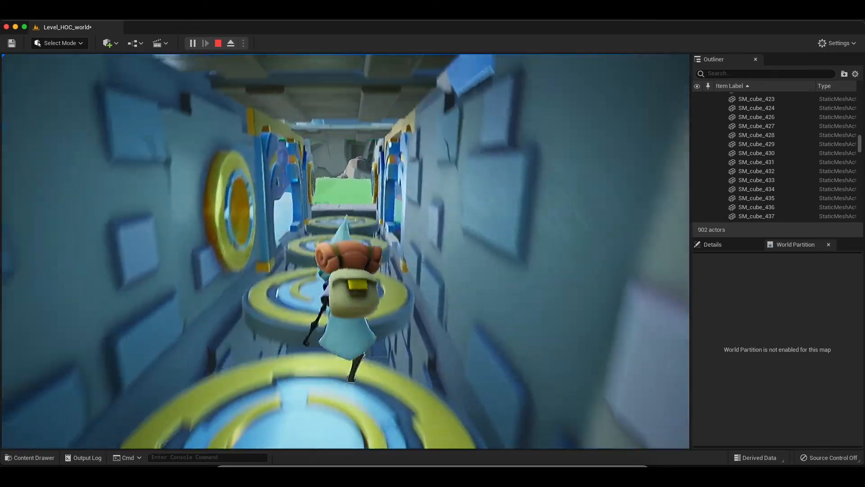
left_click(218, 42)
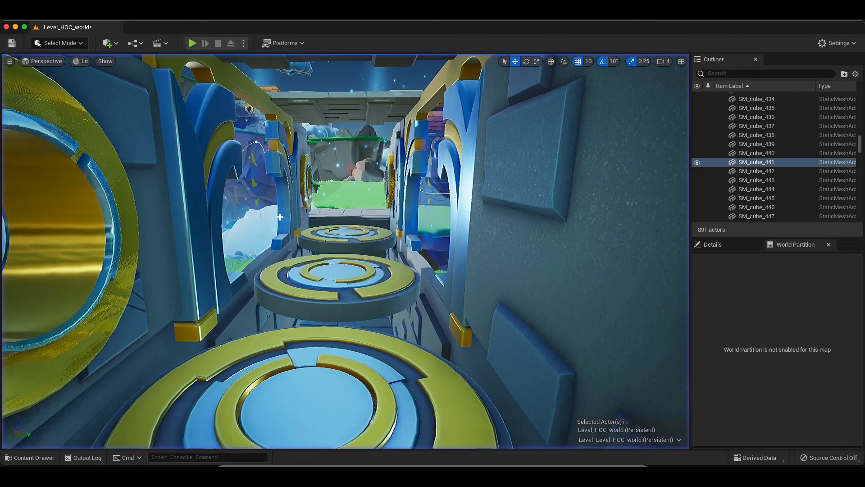